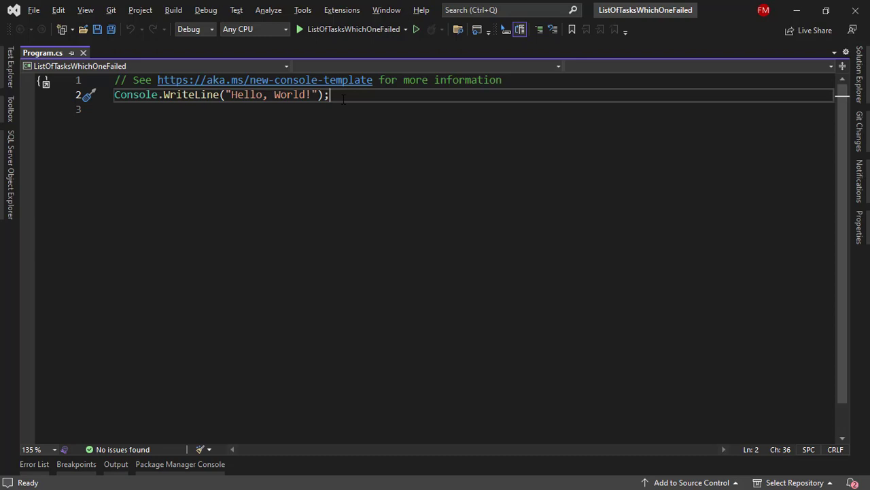
Step: Between the Begin and End lines, declare var tasks = new List<Task> { Job1(), Job2(), Job3() }
key("Enter")
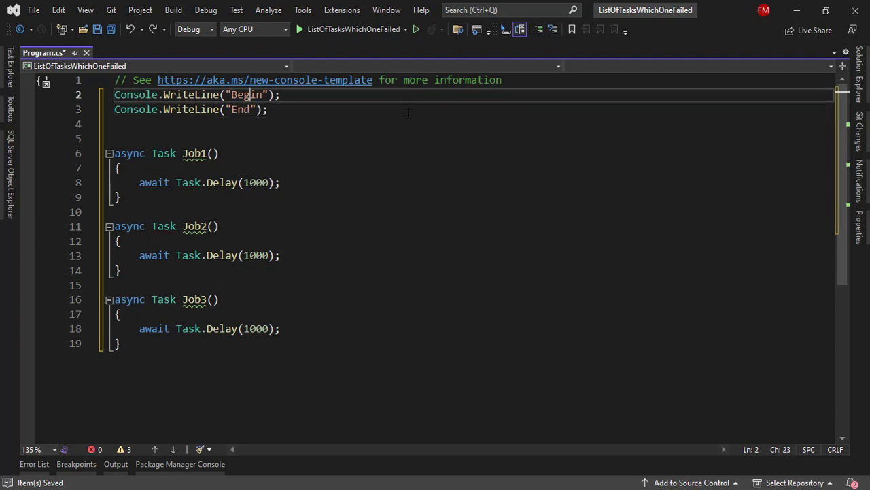
key("Enter")
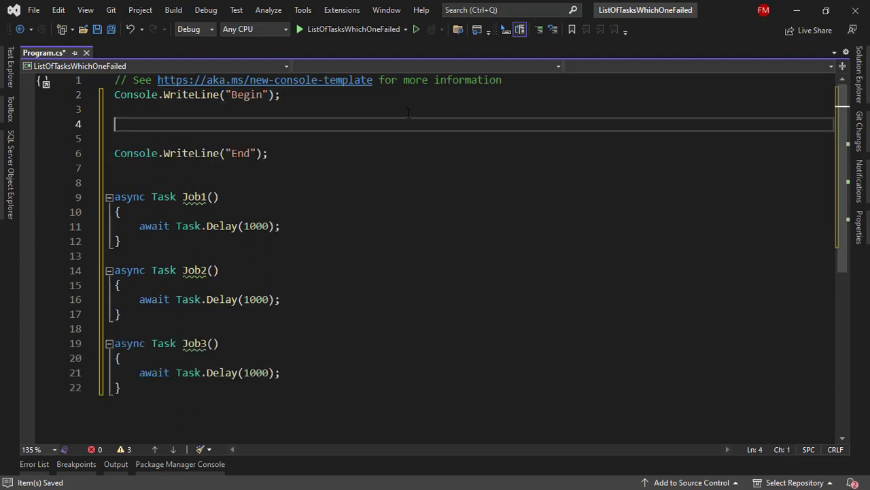
type("var tasks = new List<Task> { Job1(), Job2(), Job3() };")
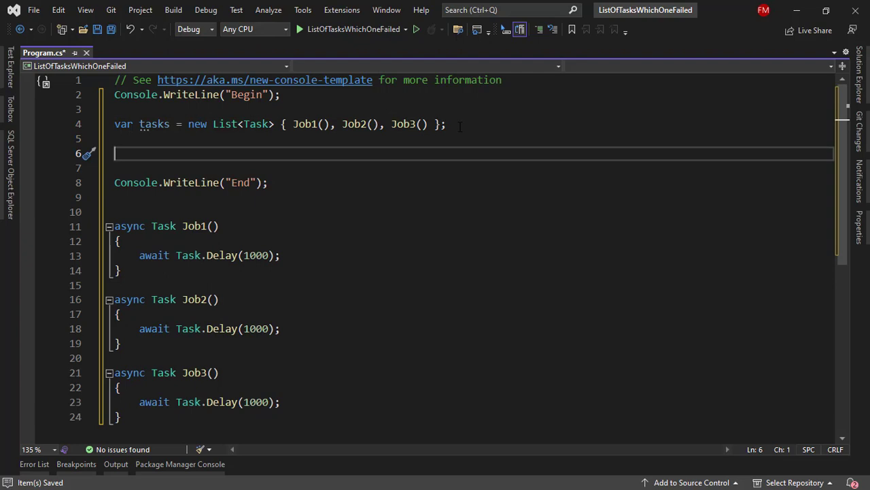
type("awai")
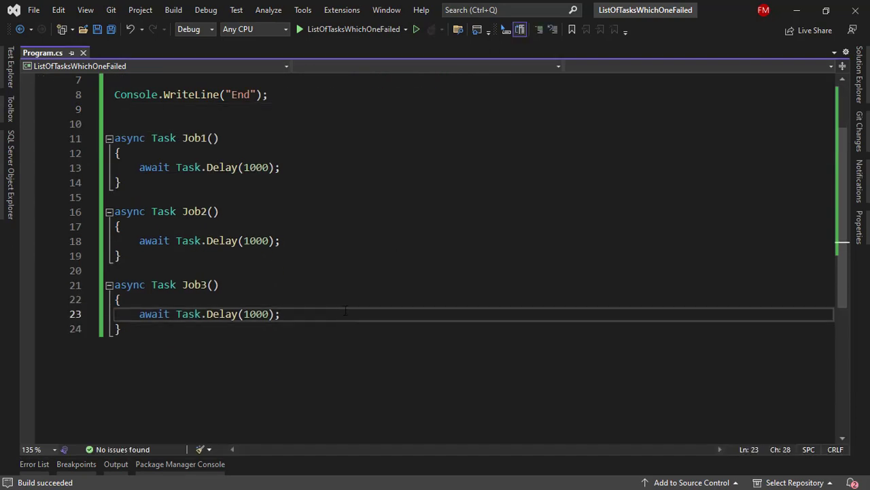
Step: Make Job3 throw new Exception(), run the program, and close the debug console
type("throw new")
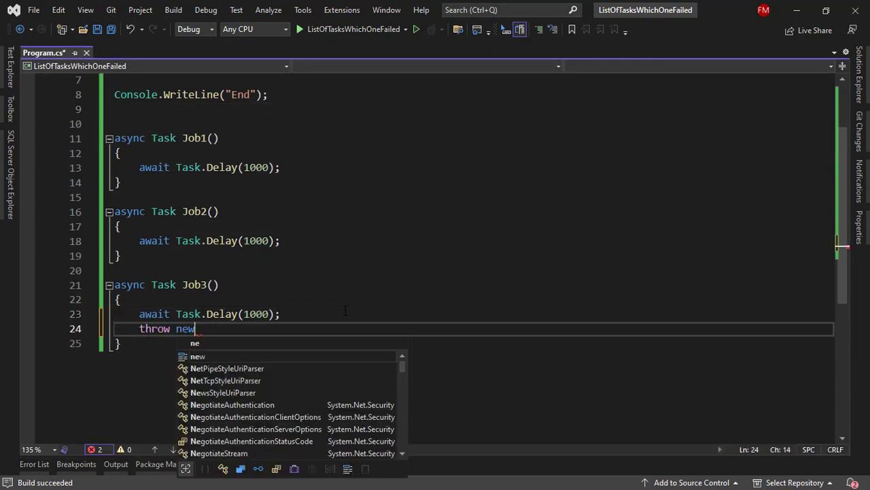
type("Exception()")
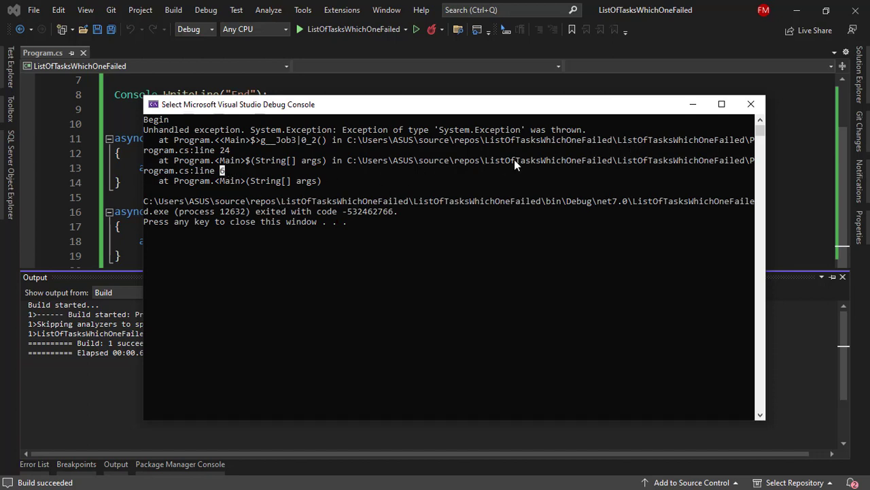
mouse_move(751, 104)
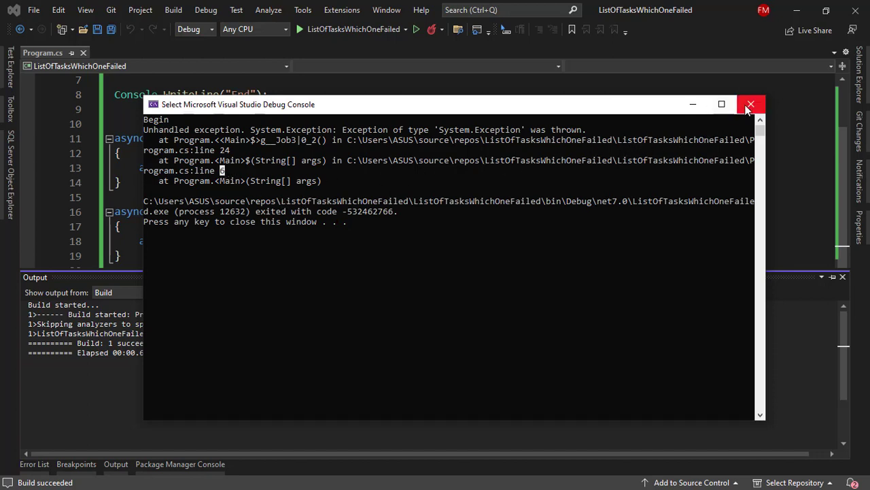
left_click(751, 103)
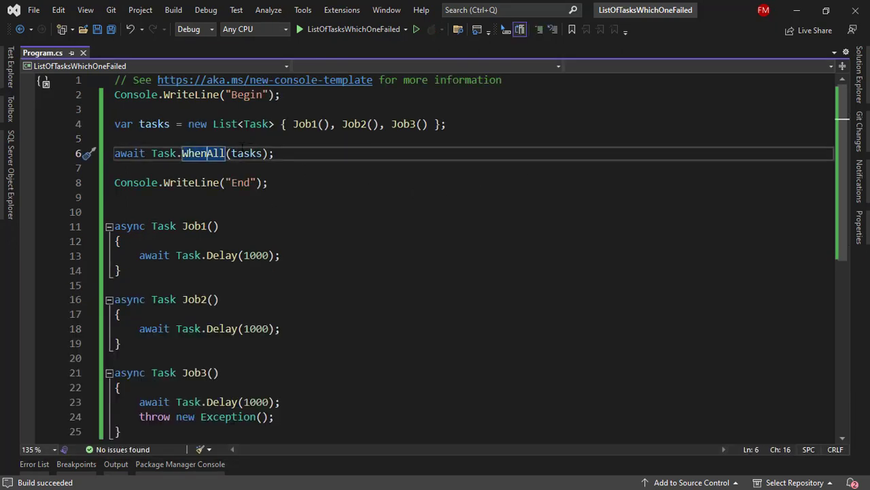
Step: Wrap the await in try/catch and set tasksThatFailed = tasks.Where(t => t.IsFaulted).ToList()
type("tr")
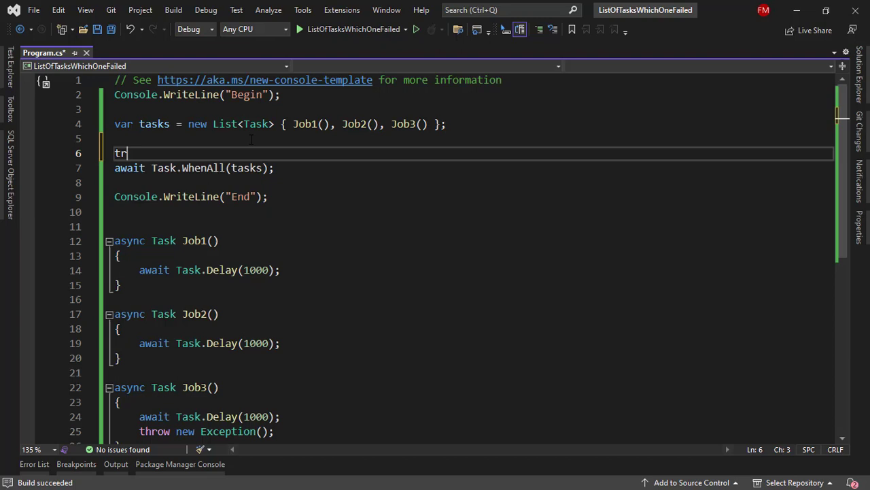
type("try")
type("c")
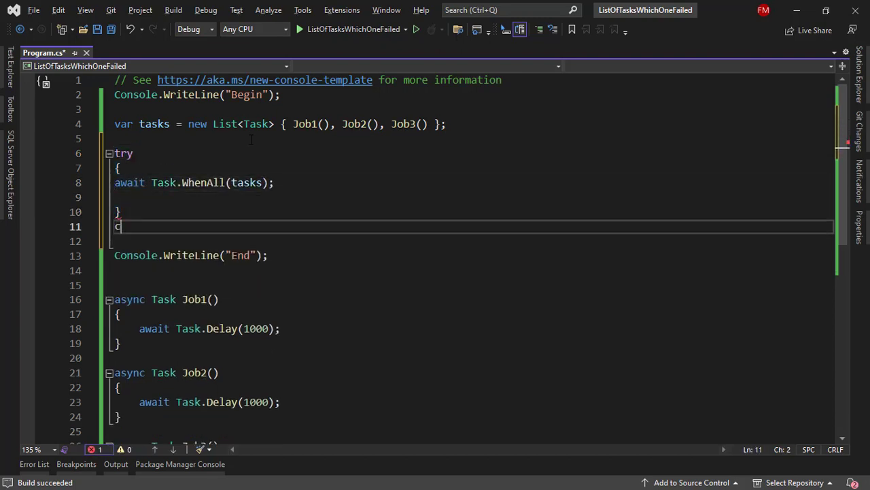
type("atch(exception")
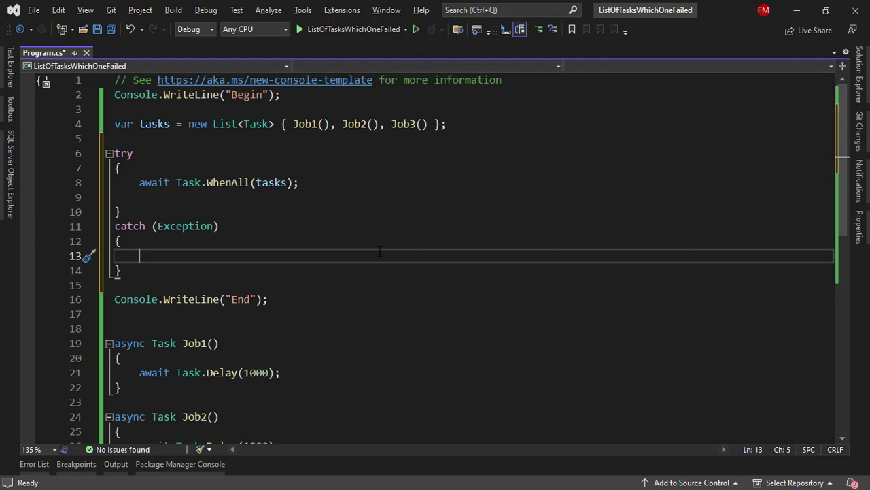
type("var")
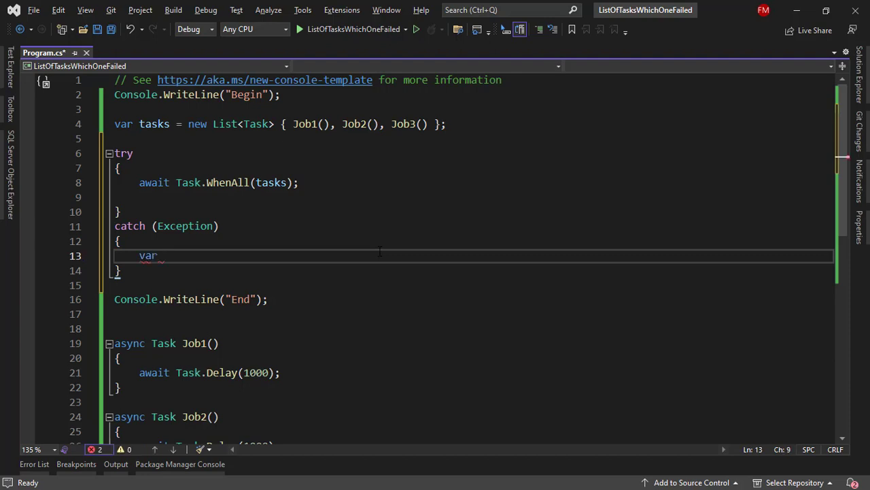
type("tasksThat")
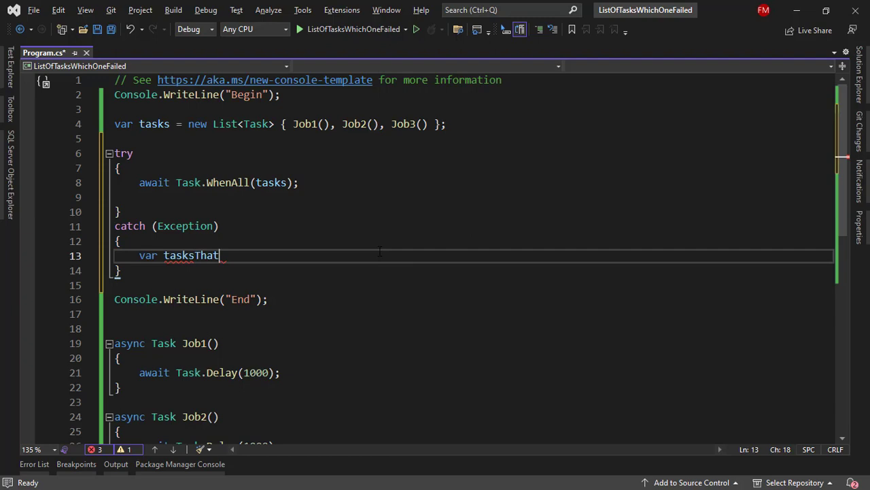
type("Failed =")
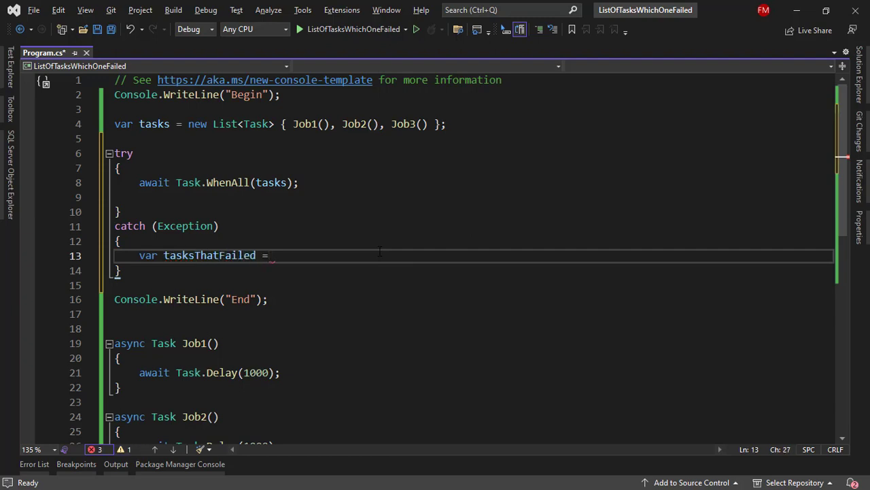
type("tasks.Where(t => t.is")
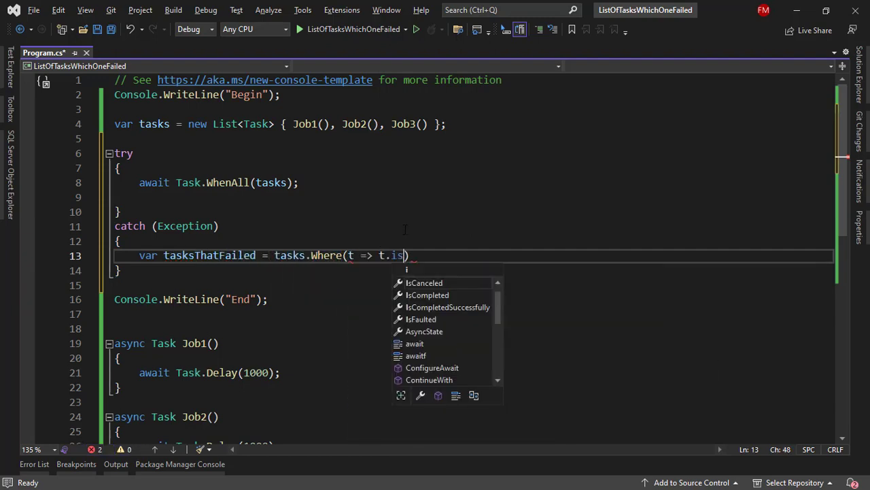
type("Faulted).tol")
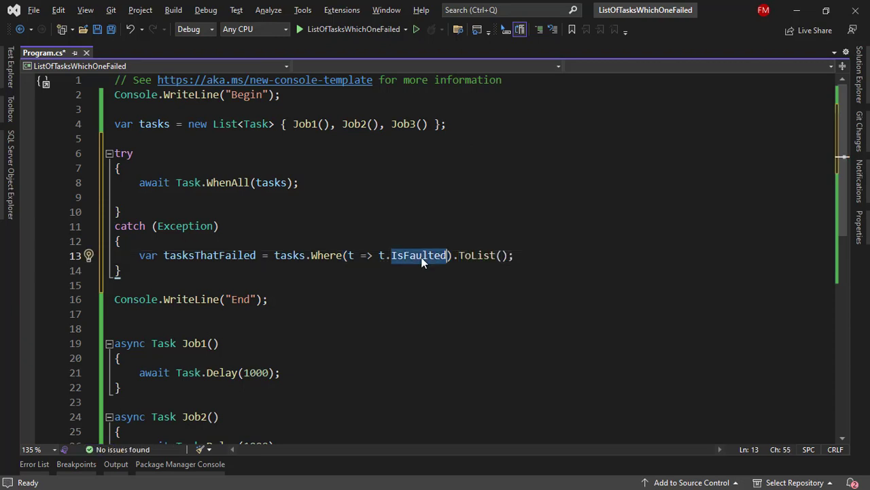
Step: Add a foreach loop over each task in tasksThatFailed
left_click(553, 255)
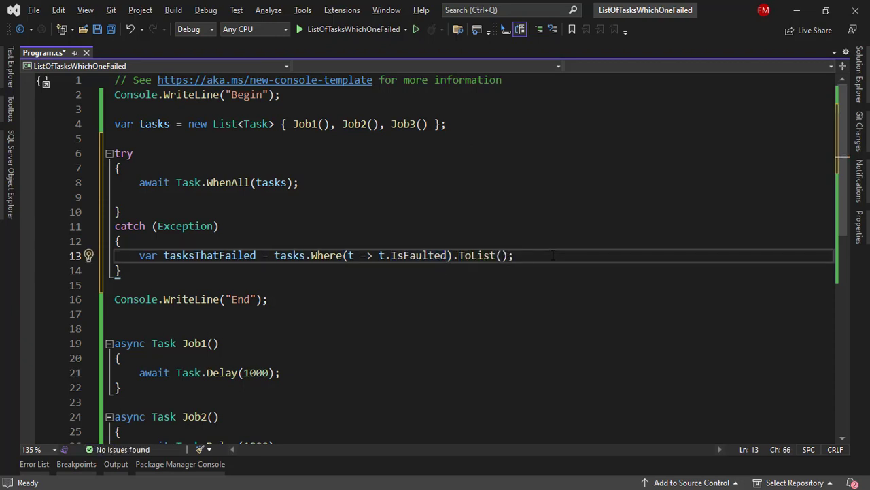
type("for")
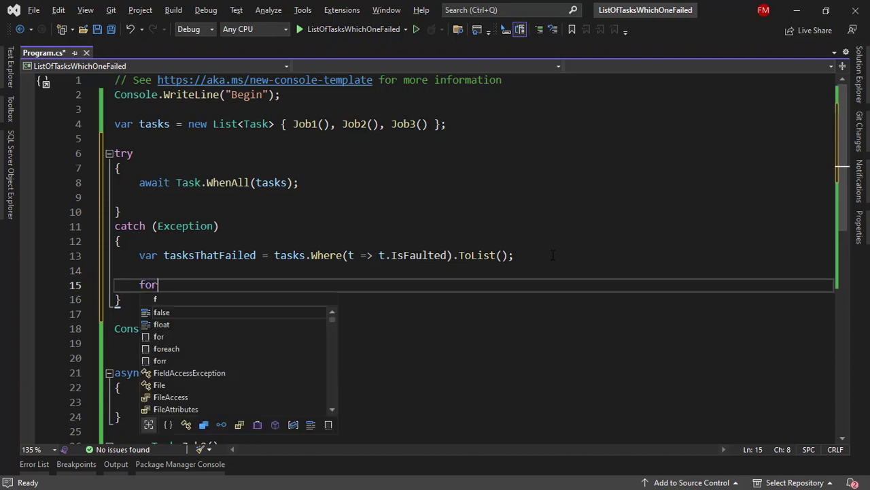
key("Tab")
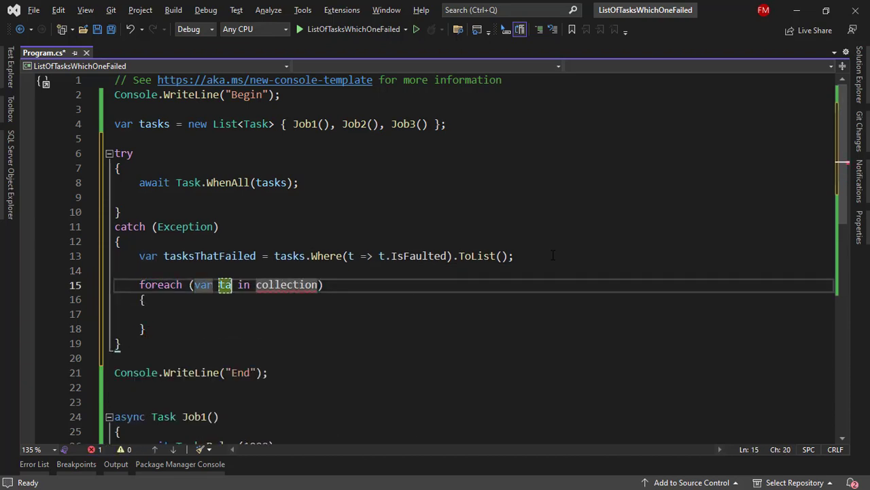
type("task in tas")
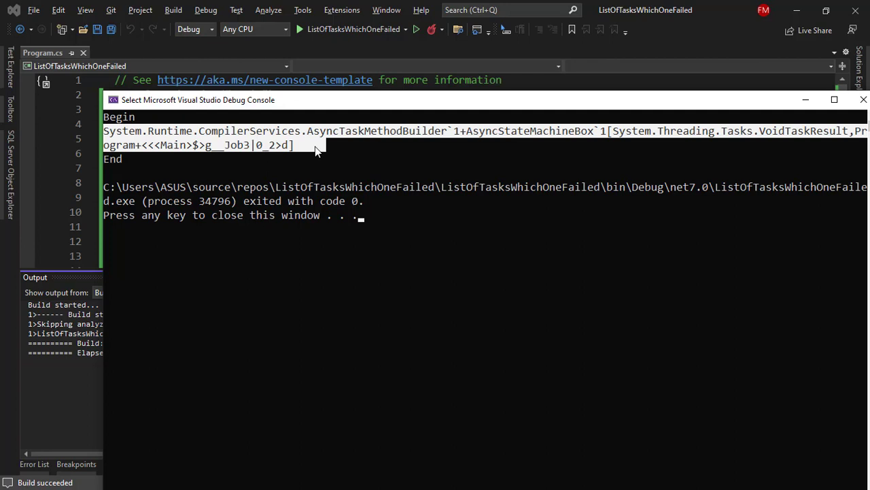
Step: Inspect the failed task's printed description in the debug console output
double_click(235, 144)
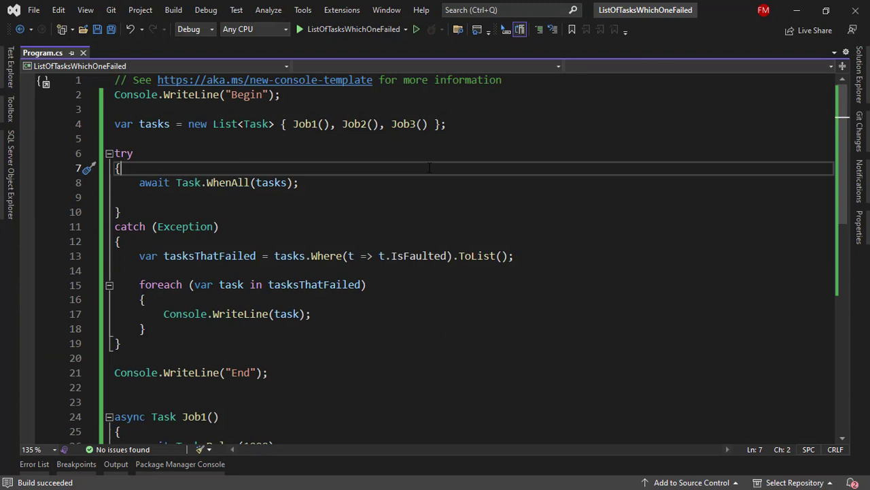
mouse_move(398, 167)
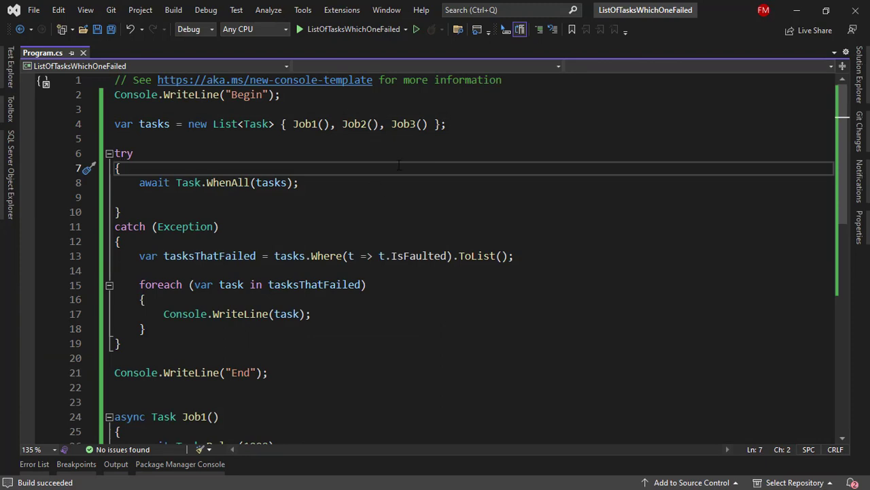
double_click(402, 124)
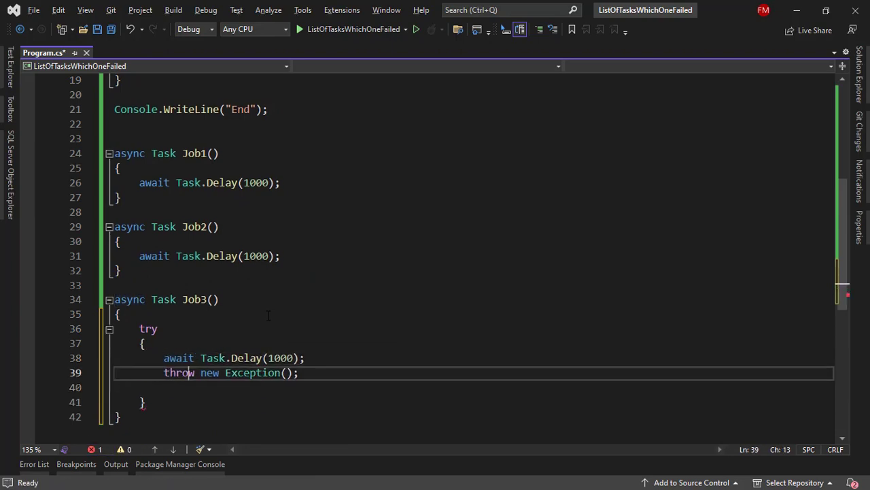
Step: Add a catch to Job3 setting ex.Data["method_name"] = nameof(Job3), then throw
type("catch(Exception ex")
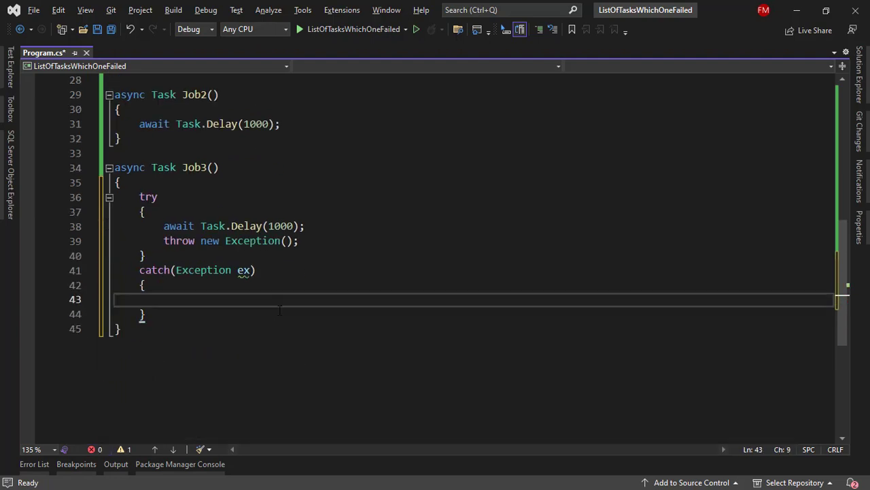
type("ex.Data[]")
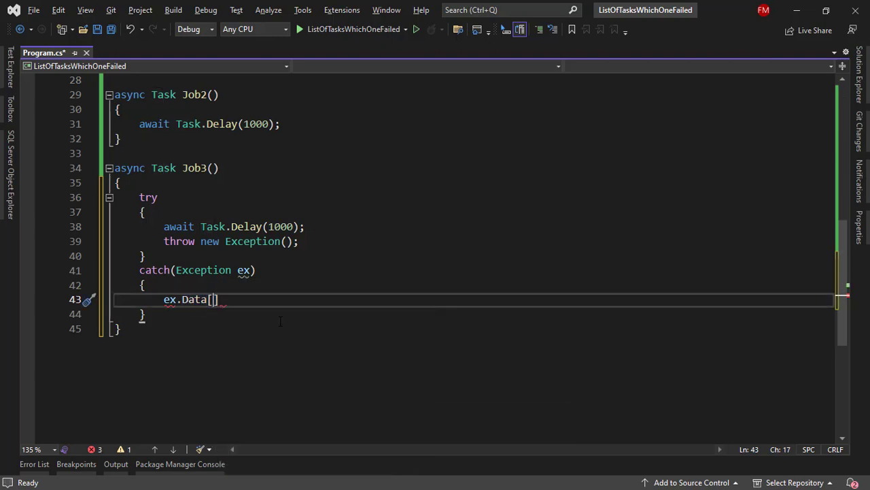
type("\"method\"")
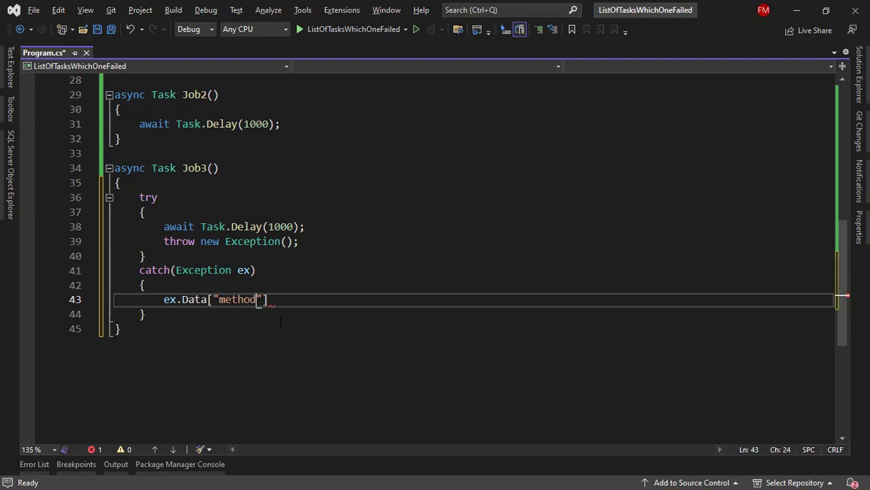
type("_name\"] = nameo")
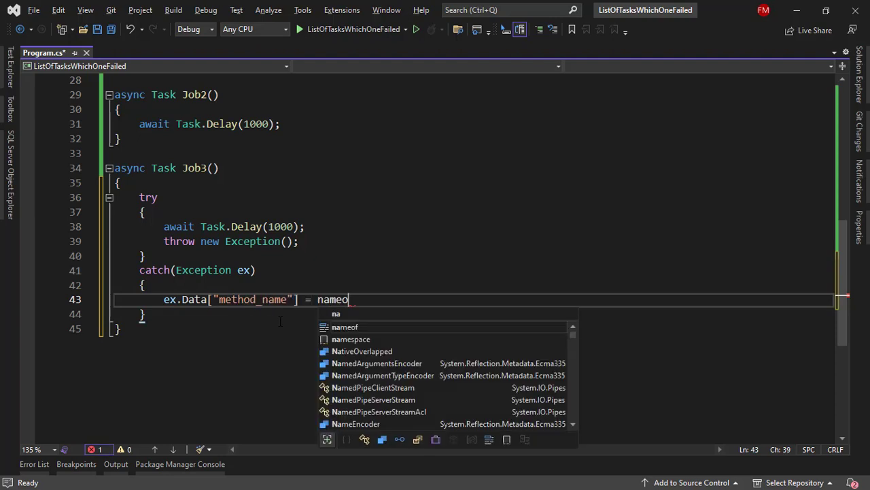
type("f(Job3);")
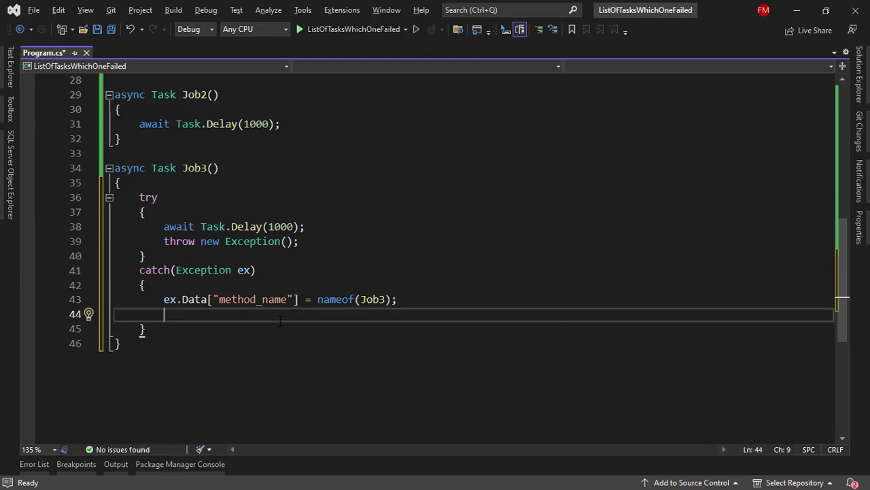
type("t")
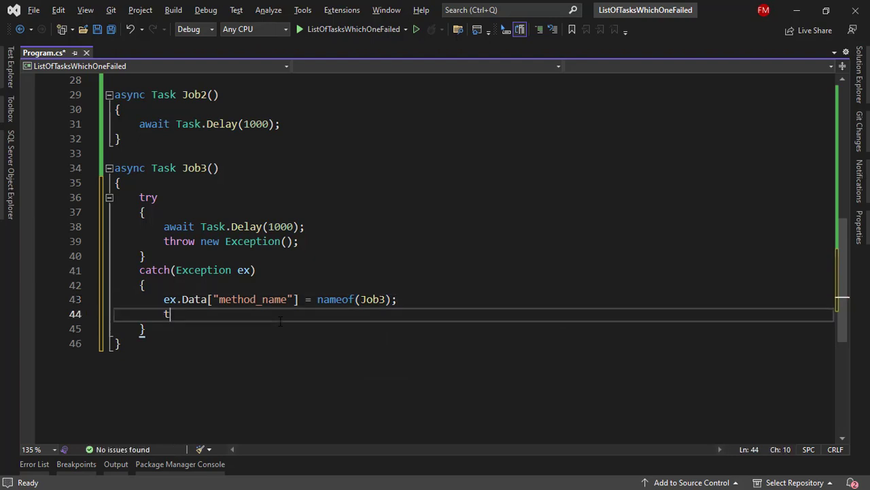
type("hrow;")
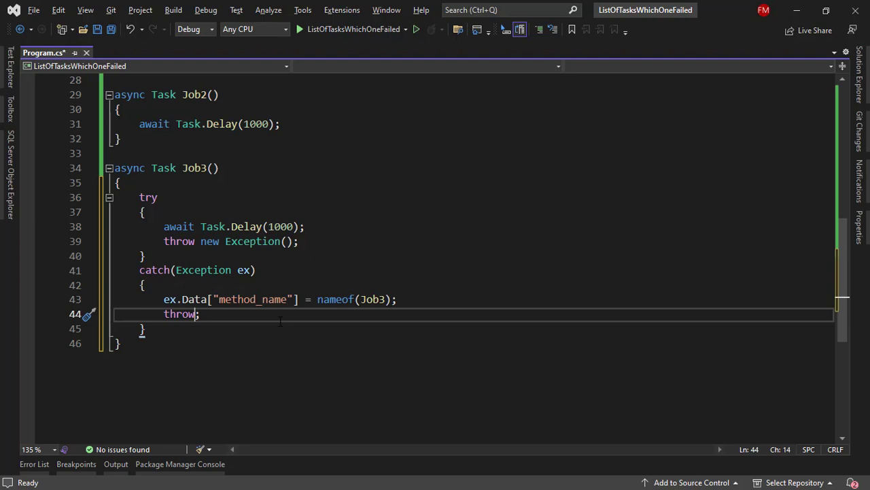
type("ex")
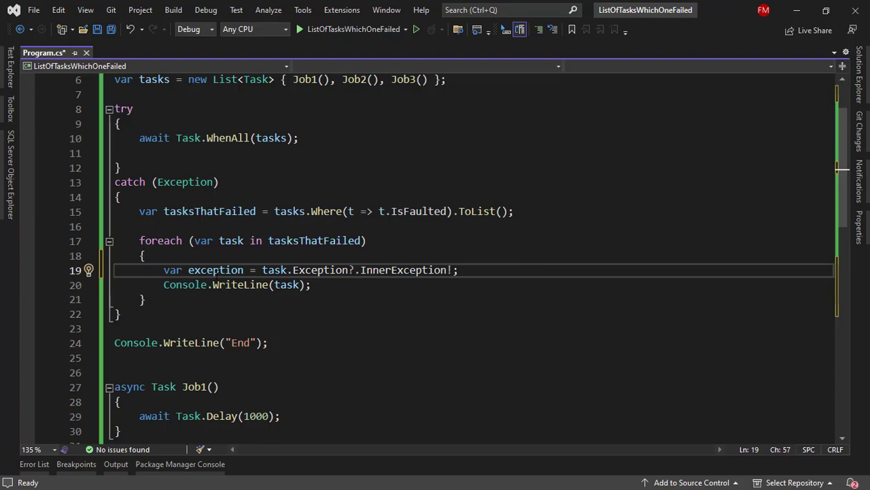
Step: In the loop, read methodName from exception.Data and print "The method {methodName} failed"
scroll("down", 3)
type("var me")
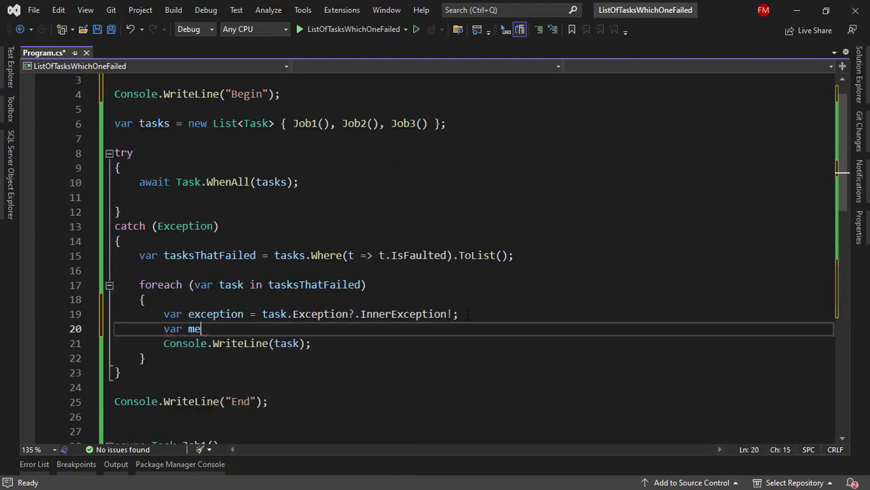
type("thodName =")
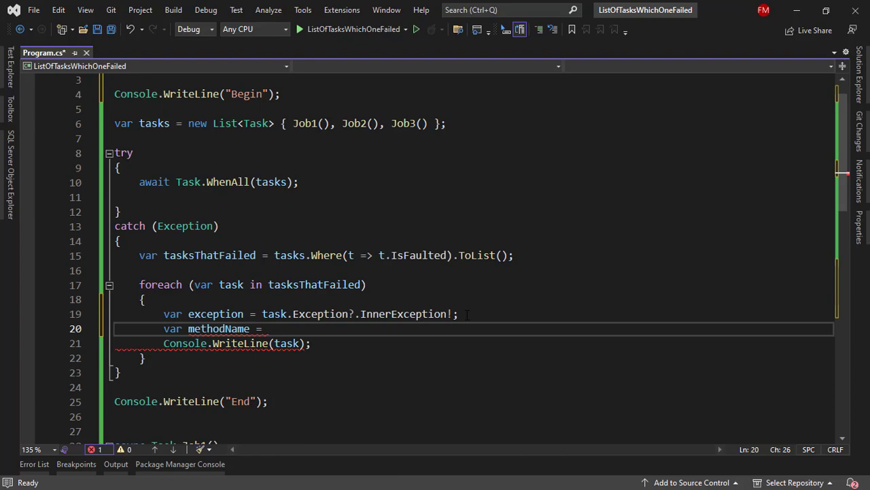
type("exception.Data[\"\"]")
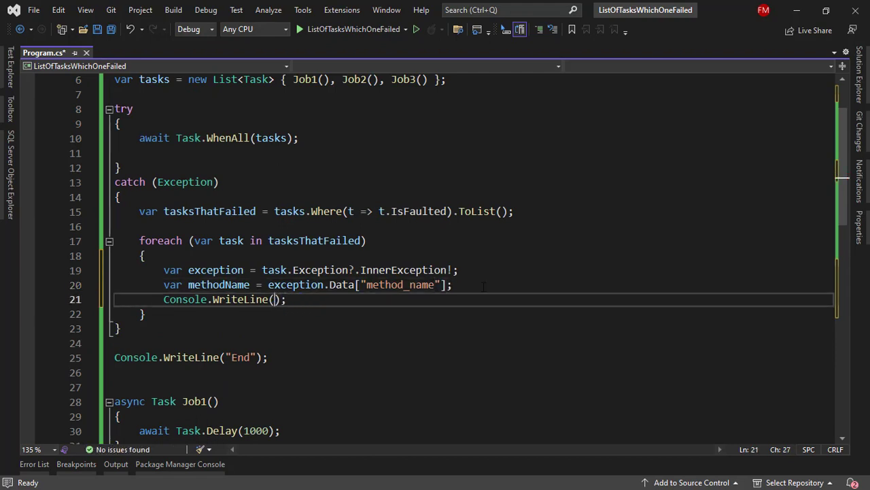
type("$\"The method {methodName} failed\"")
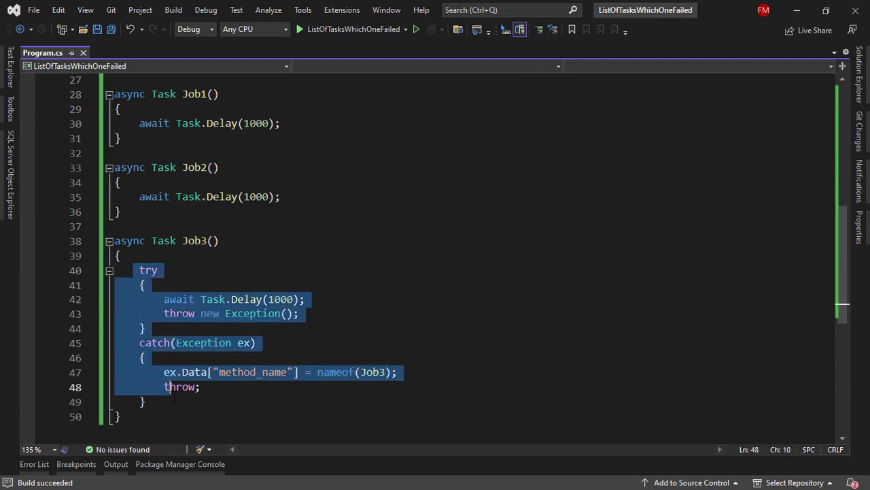
Step: Select Job3's whole try/catch block to copy into Job1
left_click(281, 197)
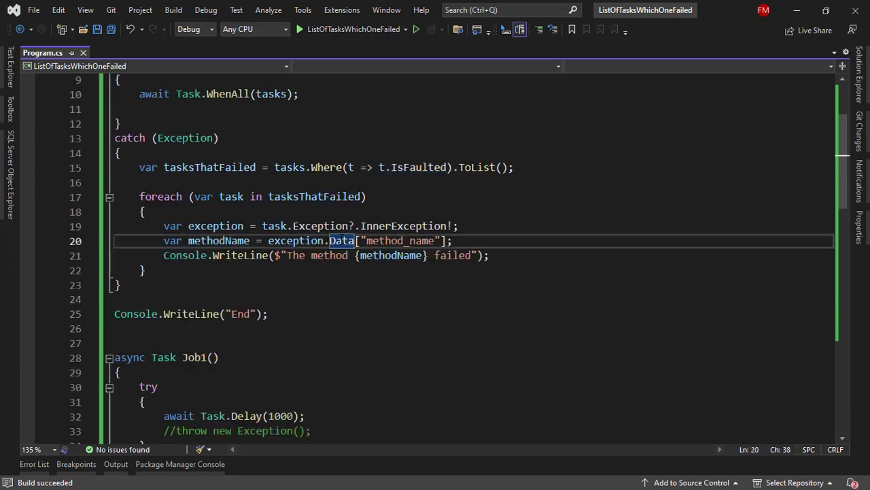
mouse_move(342, 240)
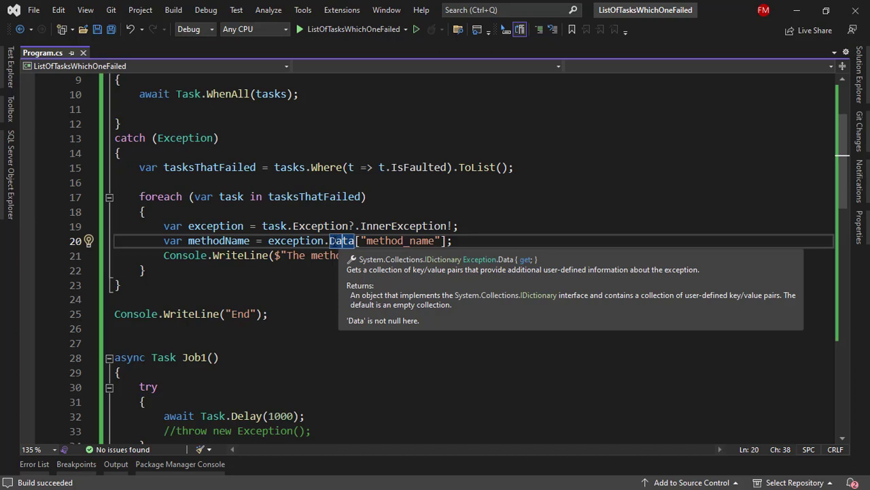